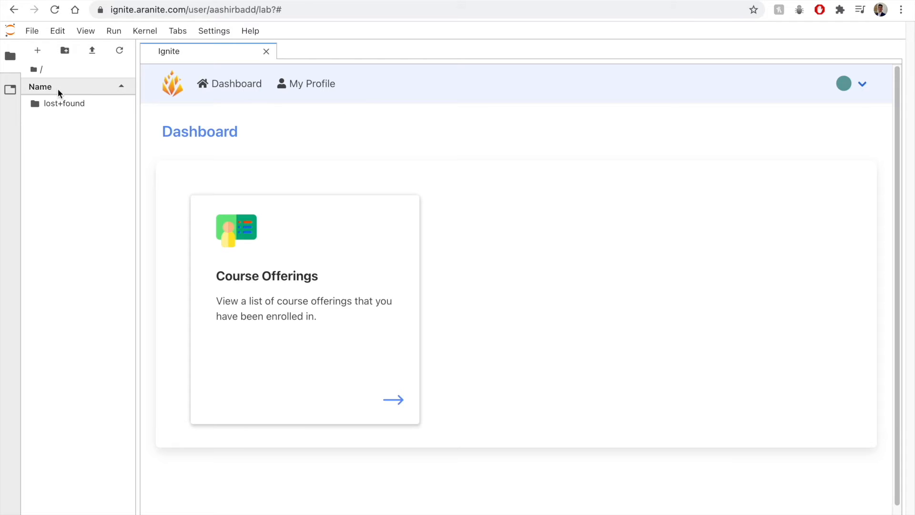
# - Create a new untitled notebook on the Python 3 kernel from the File menu
pyautogui.click(32, 31)
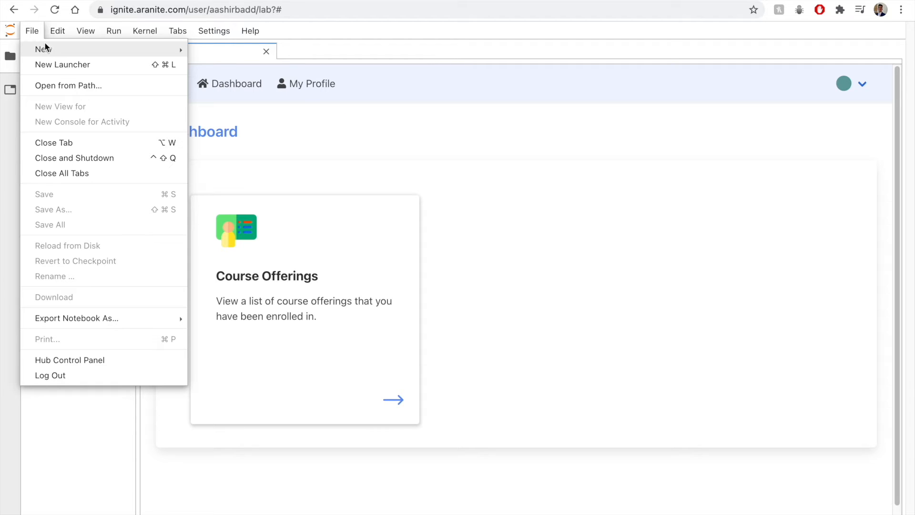
pyautogui.click(31, 30)
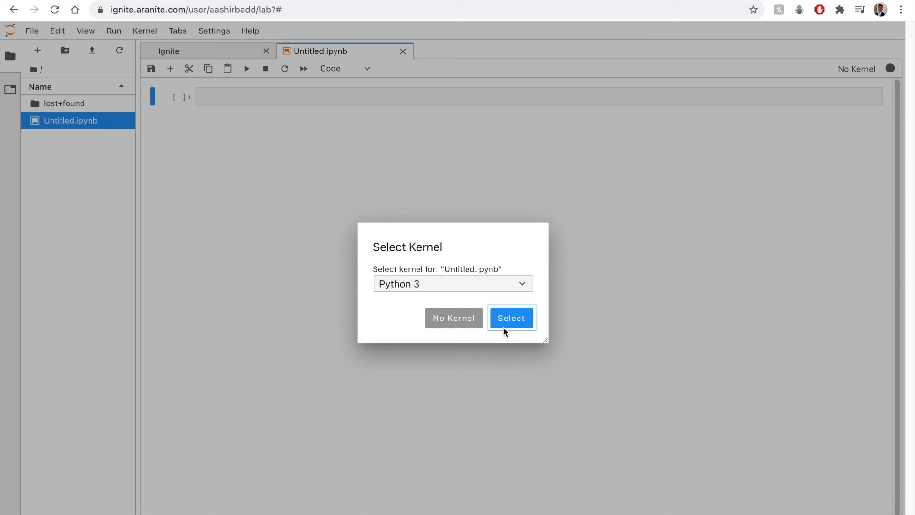
pyautogui.click(510, 318)
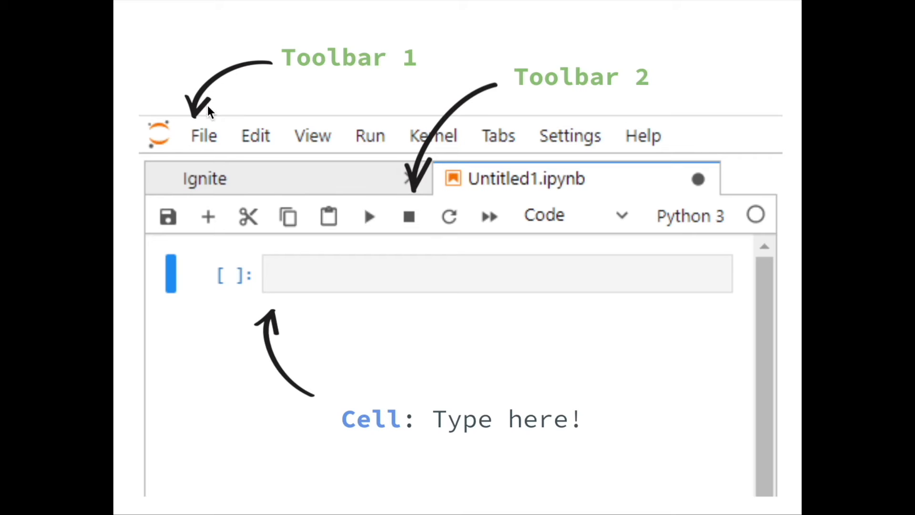
pyautogui.moveTo(192, 122)
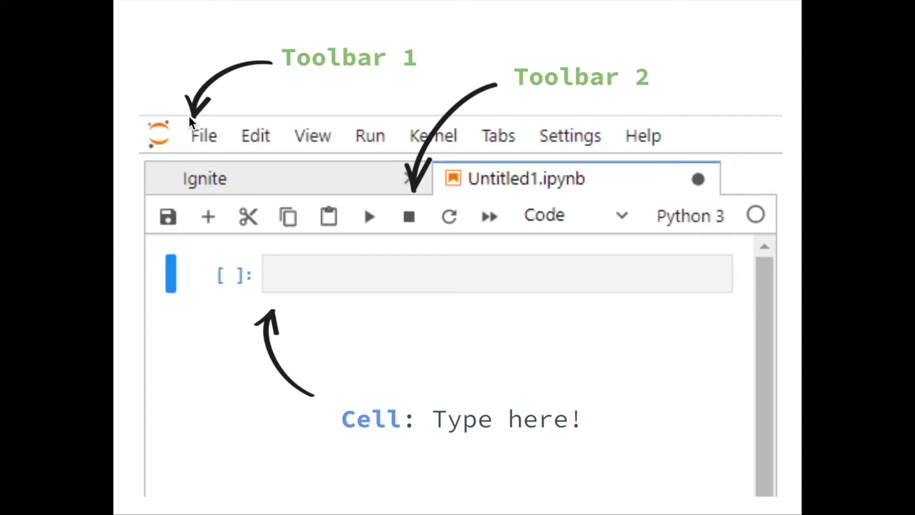
pyautogui.moveTo(221, 133)
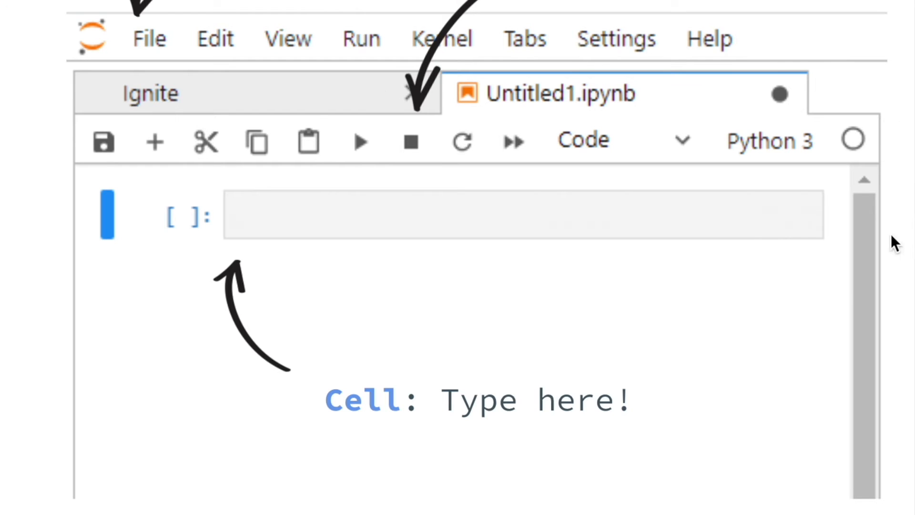
pyautogui.moveTo(467, 337)
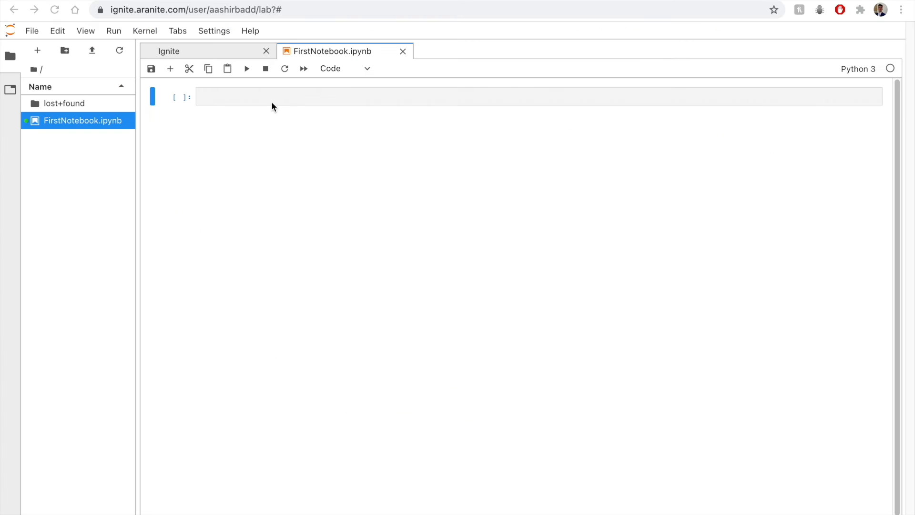
# - Enter 'import spark' and '%reload_ext spark' in the first cell and run it
pyautogui.write('imp')
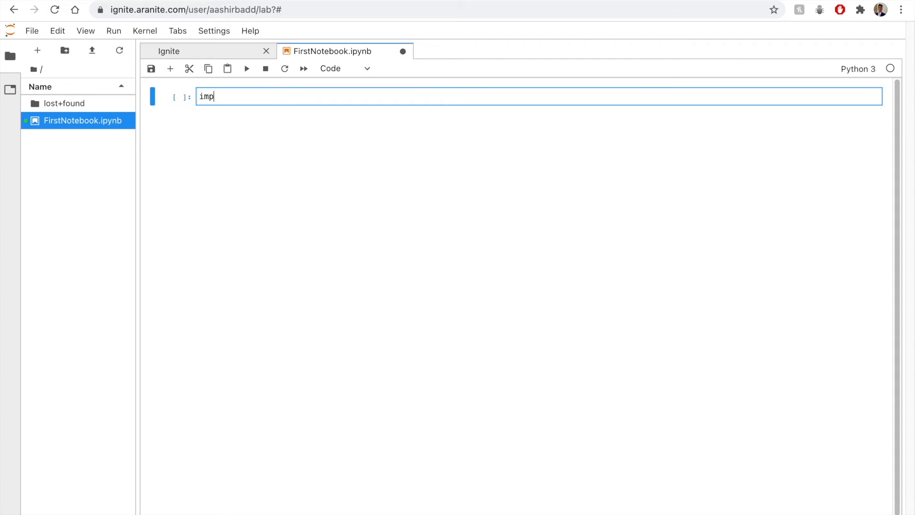
pyautogui.write('ort spark')
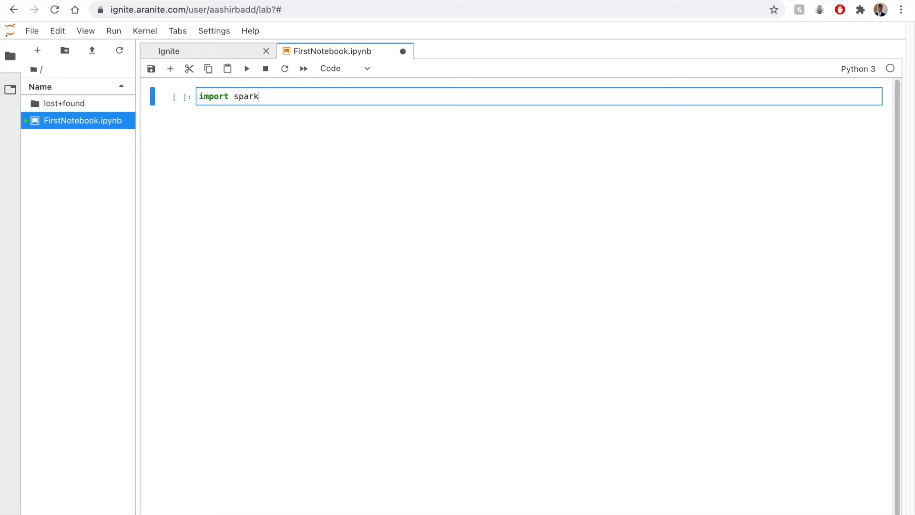
pyautogui.write('%relo')
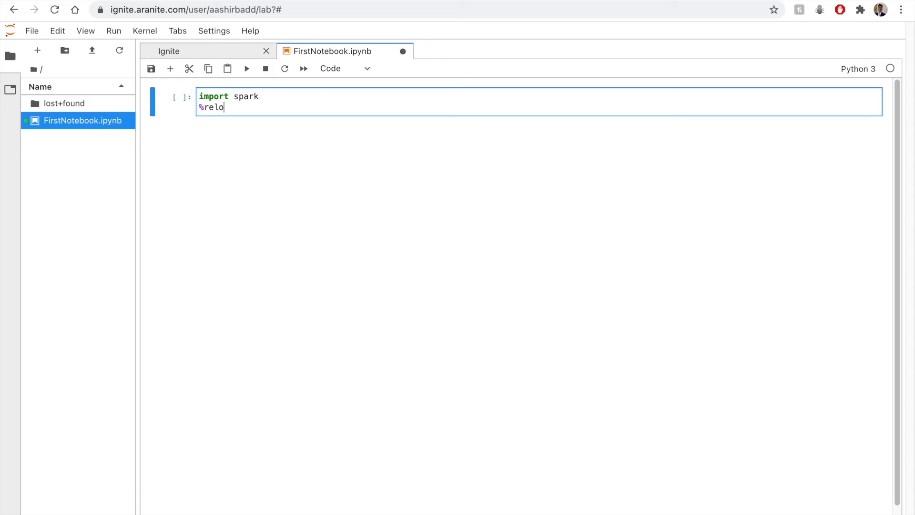
pyautogui.write('ad_ext sp')
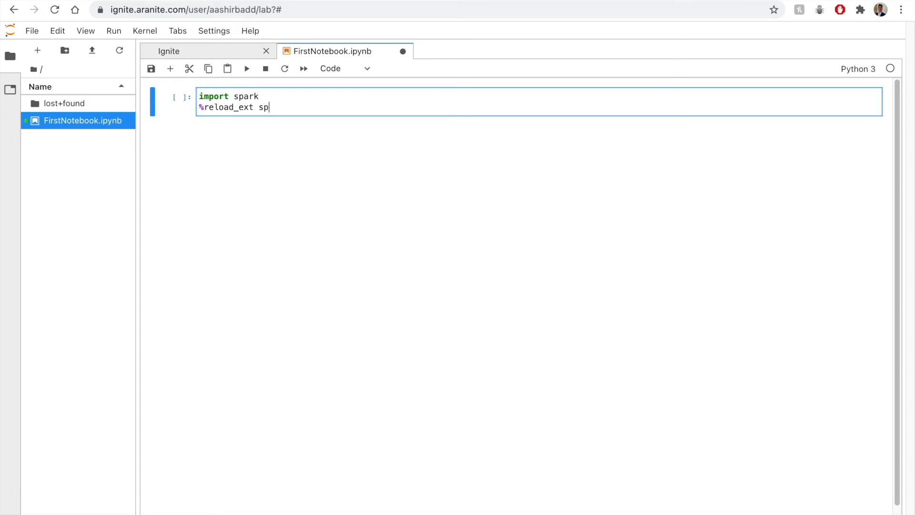
pyautogui.write('ark')
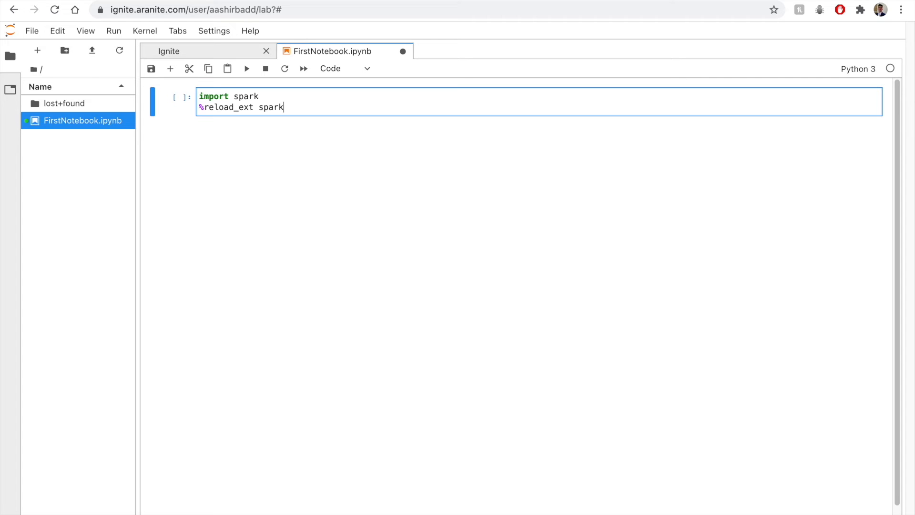
pyautogui.press('Shift+Enter')
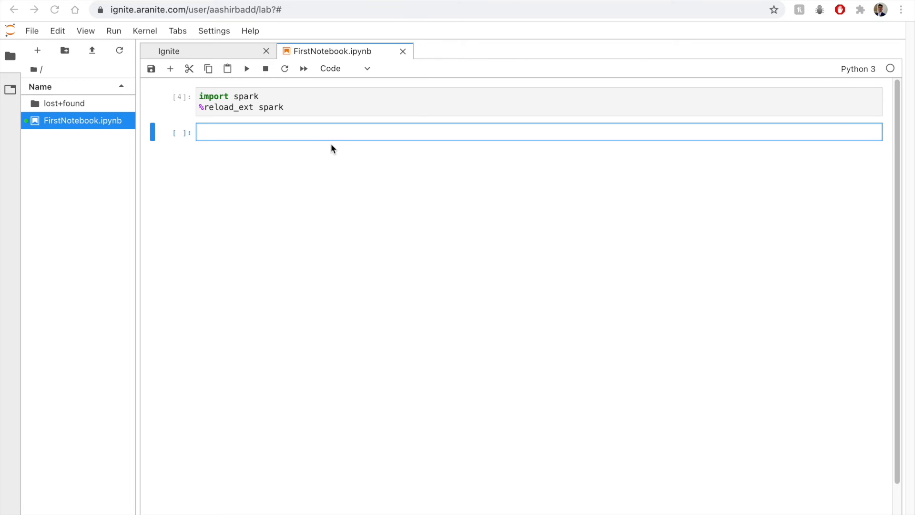
# - Start the second cell with the %%ignite magic and a '#any code we want!!' comment
pyautogui.click(304, 132)
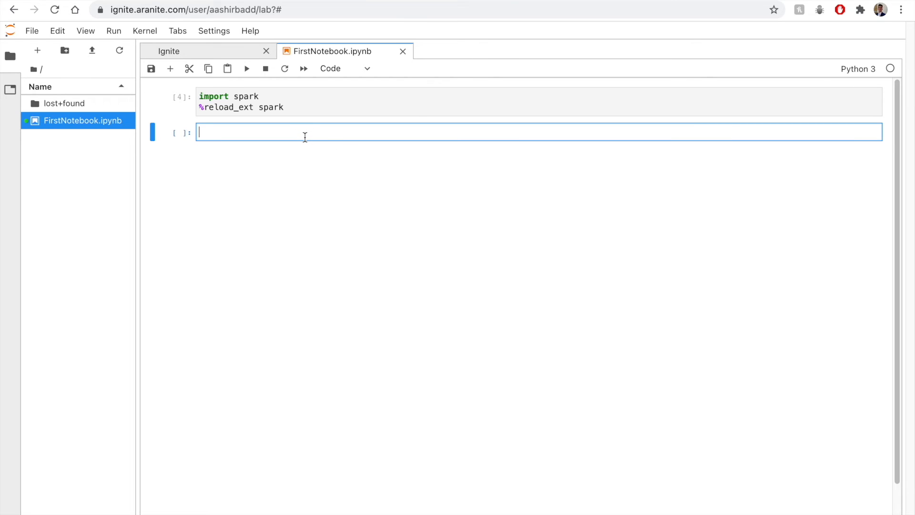
pyautogui.write('%%ignite')
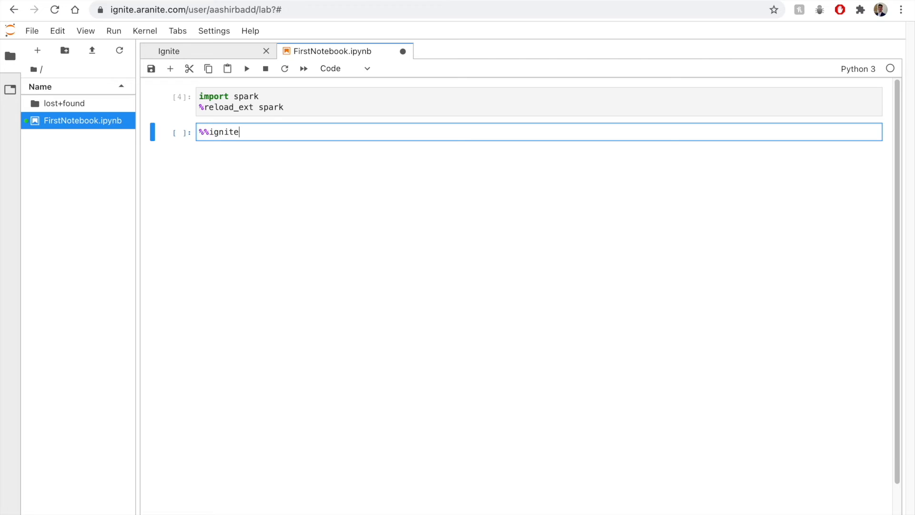
pyautogui.write('#a')
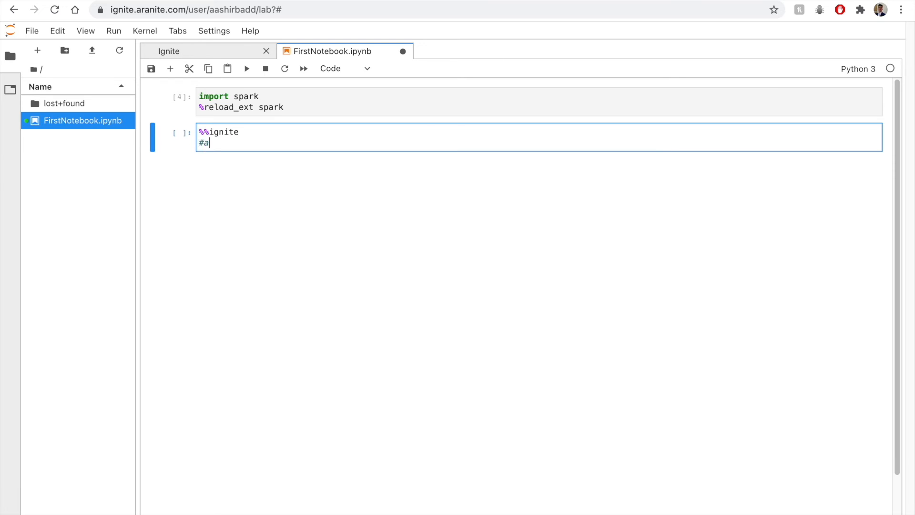
pyautogui.write('ny code we wa')
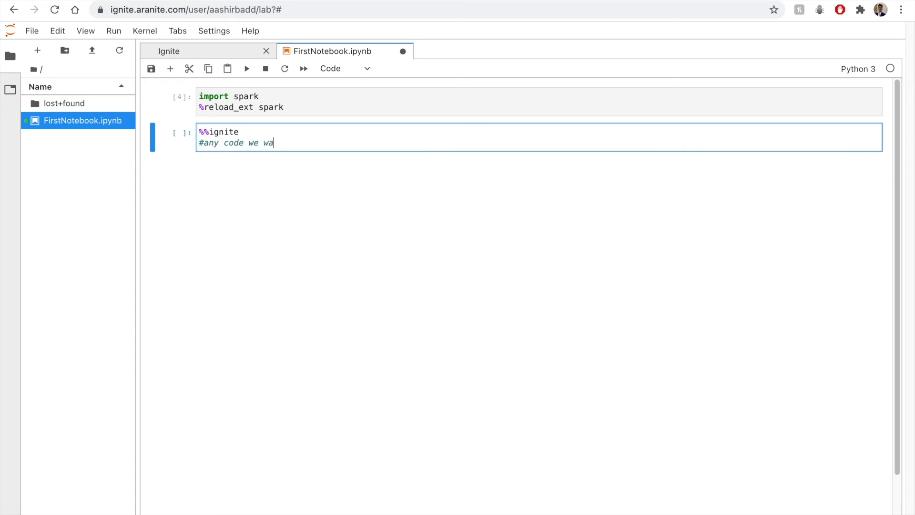
pyautogui.write('nt!!')
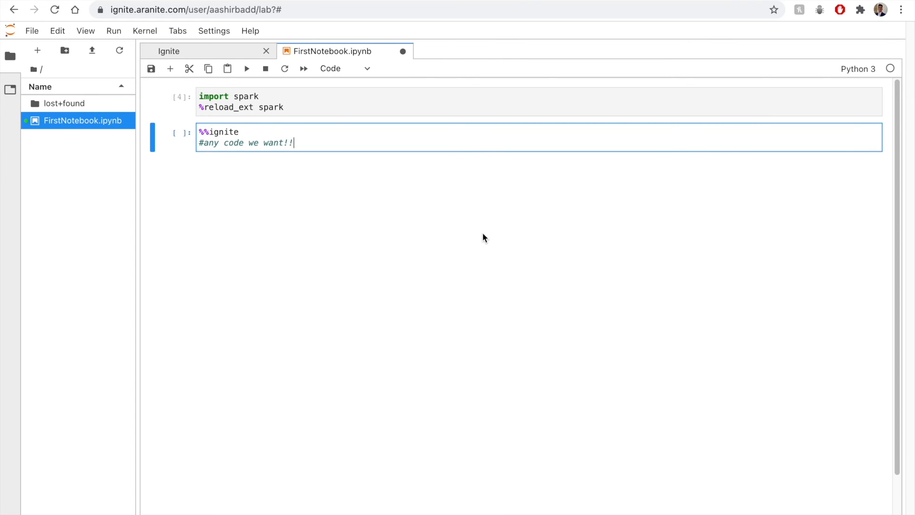
# - Add a print("Hello World!") line below the comment
pyautogui.write('print("')
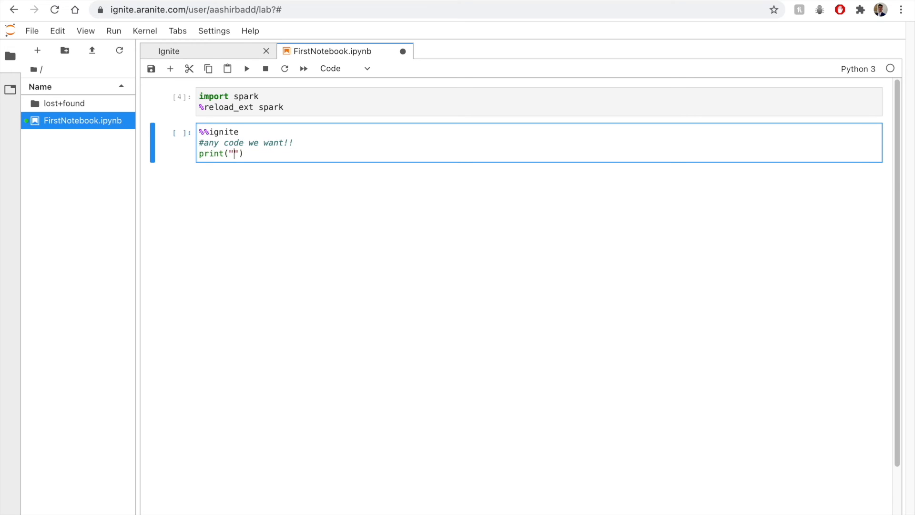
pyautogui.write('Hello')
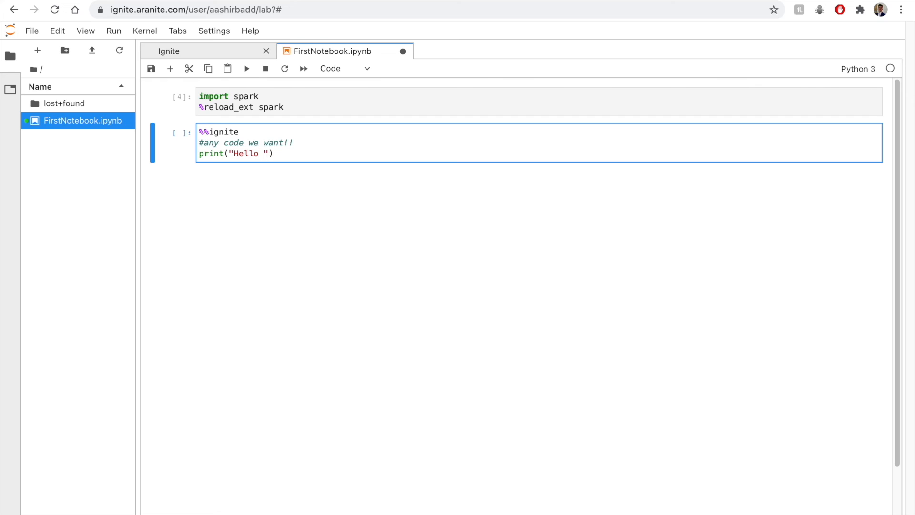
pyautogui.write('Wr')
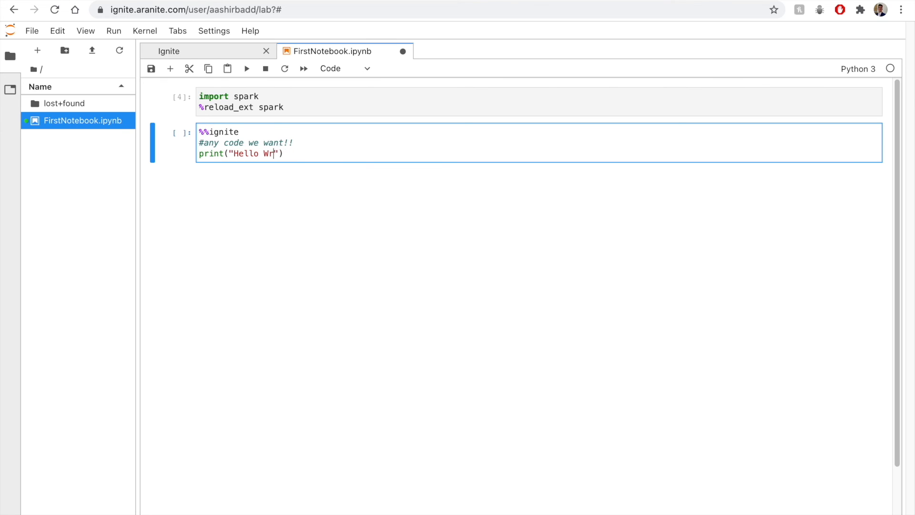
pyautogui.write('orld!')
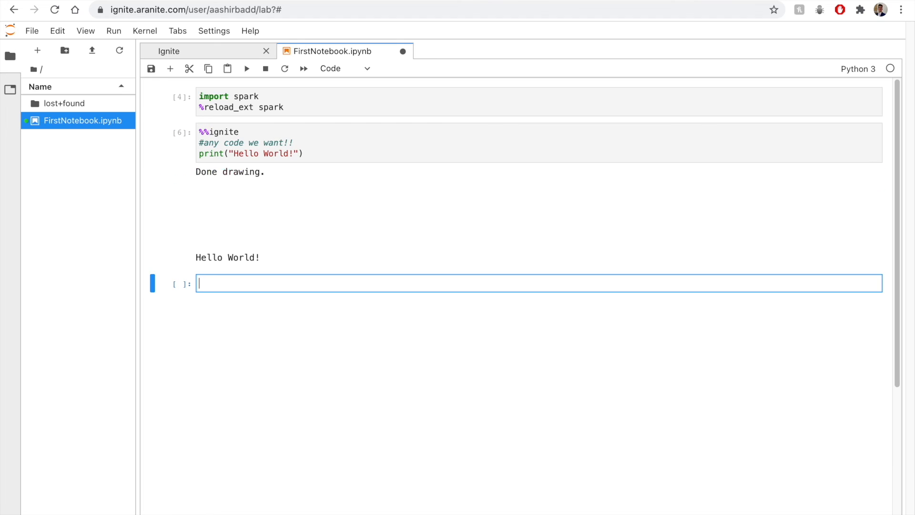
pyautogui.moveTo(201, 267)
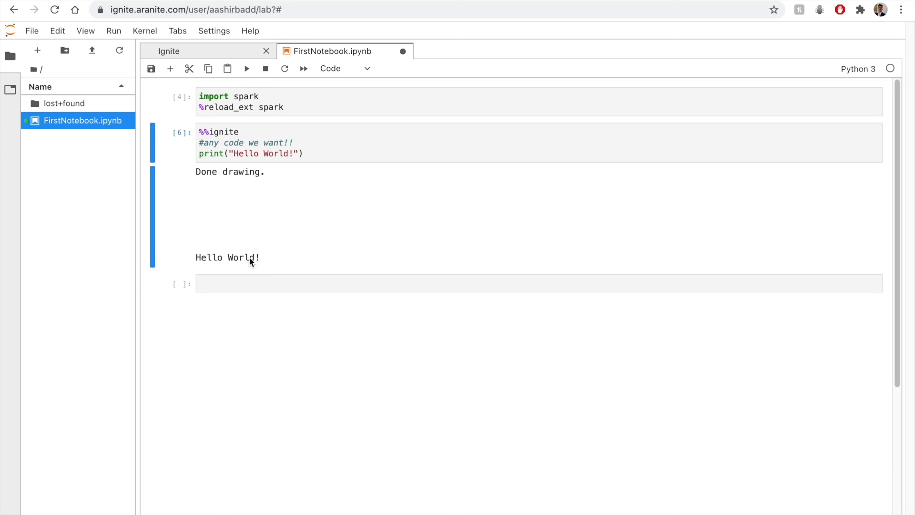
# - Select the word 'World' in the cell's Hello World! output
pyautogui.doubleClick(241, 258)
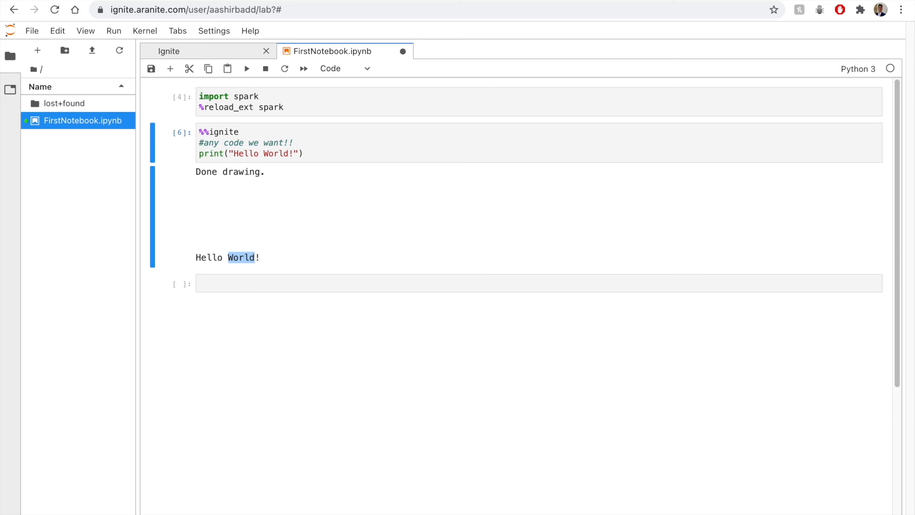